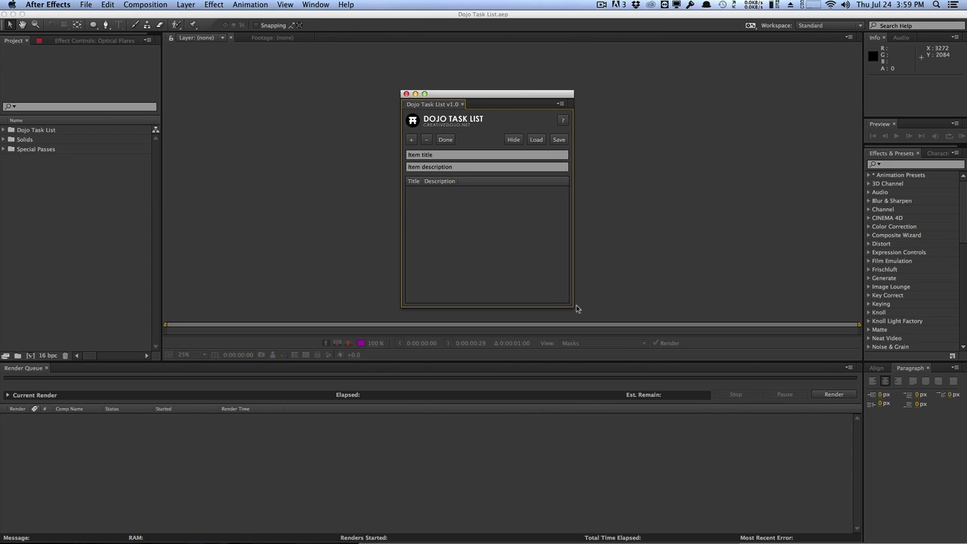
{"action": "mouse_move", "coordinate": [578, 239]}
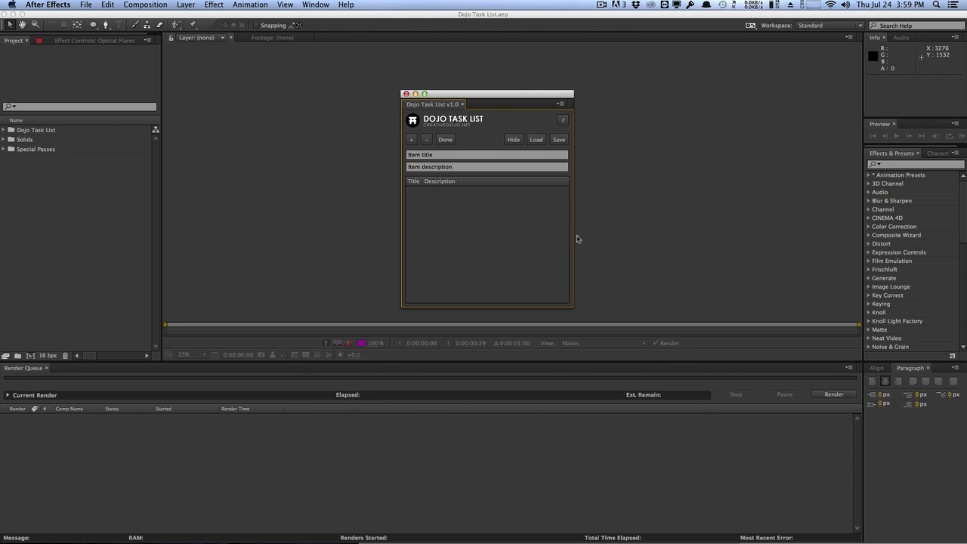
{"action": "mouse_move", "coordinate": [553, 243]}
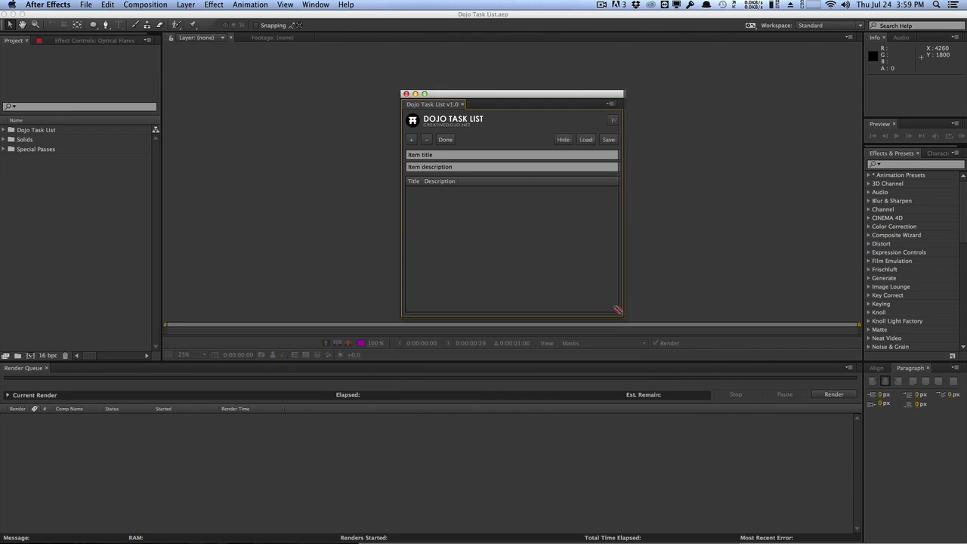
Step: Resize the task list and add the 'Change text color' task with description #FCFCFC
{"action": "left_click_drag", "start_coordinate": [617, 309], "coordinate": [532, 224]}
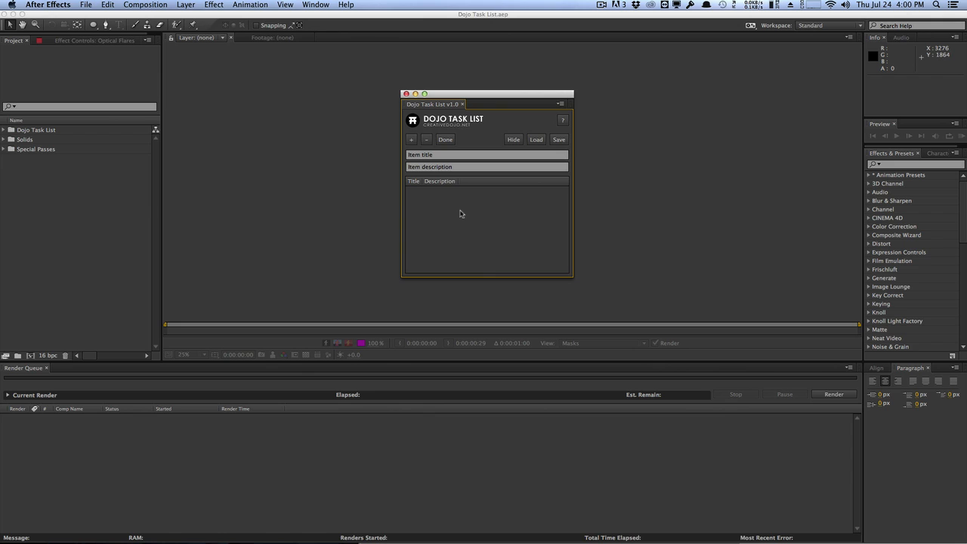
{"action": "left_click", "coordinate": [483, 154]}
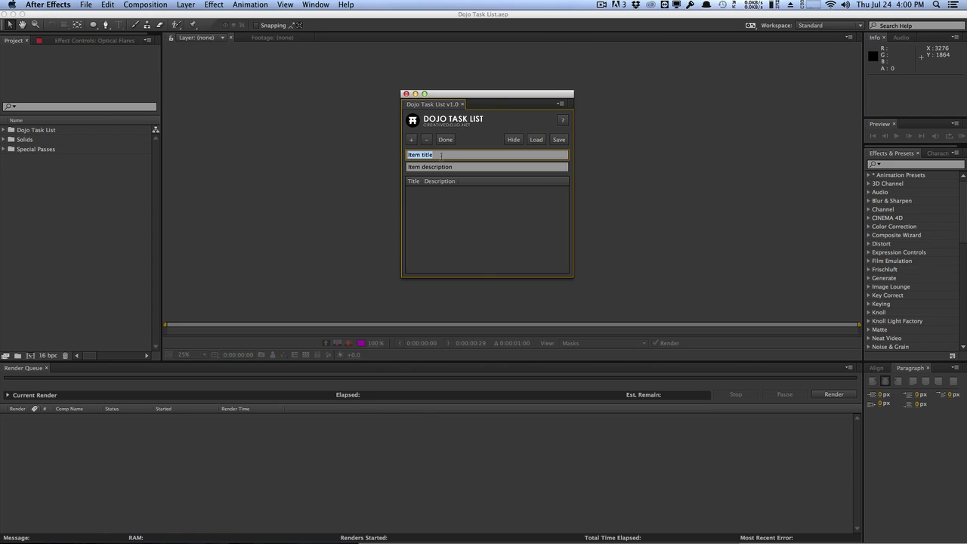
{"action": "type", "text": "Change text color"}
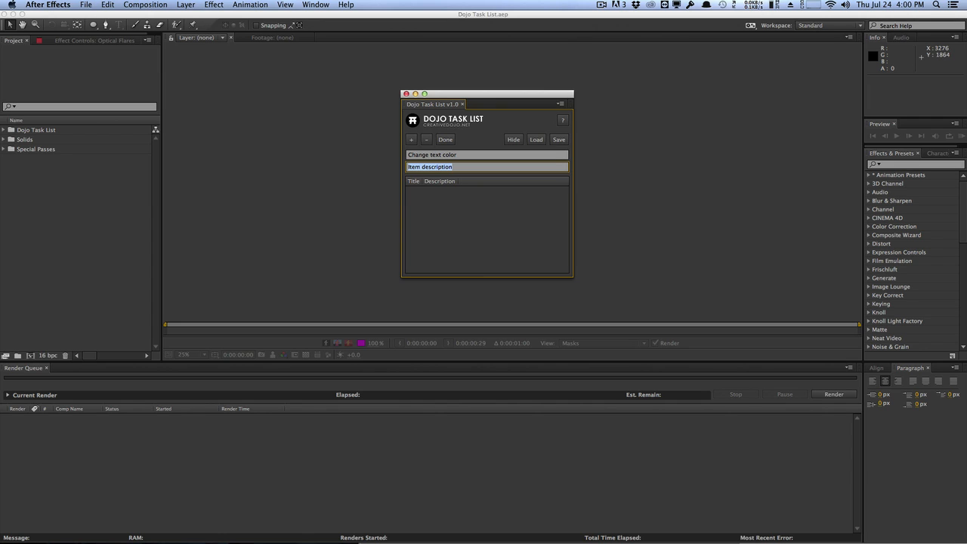
{"action": "type", "text": "#FCFCFC"}
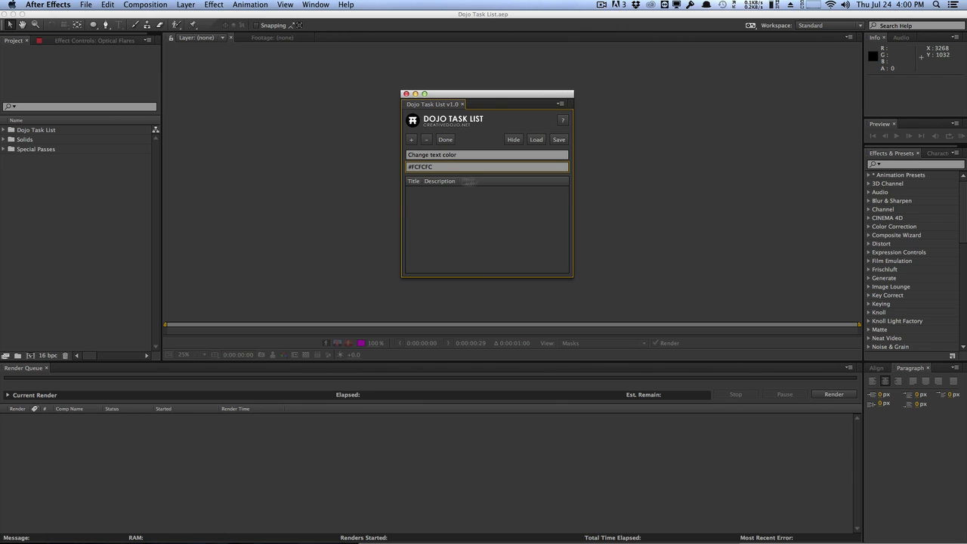
{"action": "left_click", "coordinate": [411, 139]}
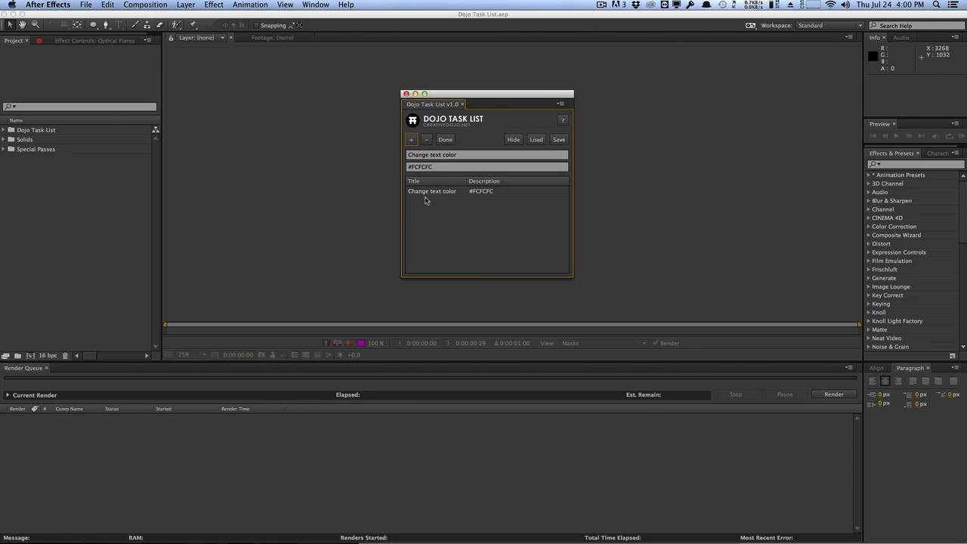
{"action": "mouse_move", "coordinate": [464, 154]}
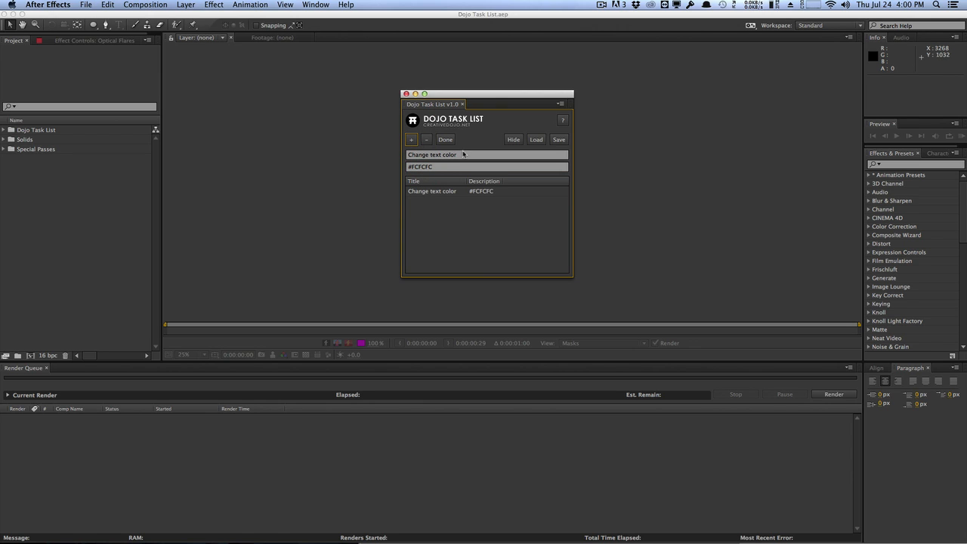
Step: Add the 'Reduce flare brightness' task with description 80%
{"action": "double_click", "coordinate": [431, 154]}
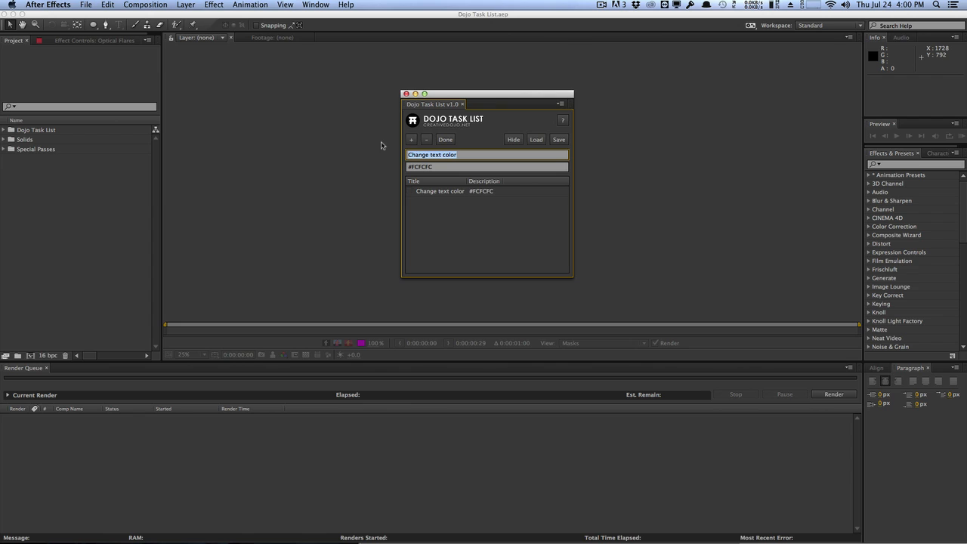
{"action": "type", "text": "Reduce flare brightness"}
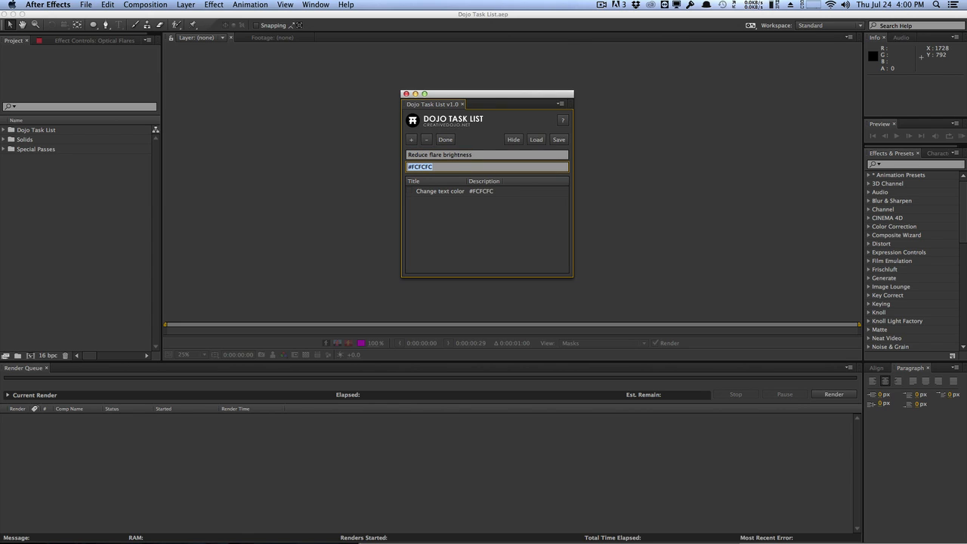
{"action": "type", "text": "80%"}
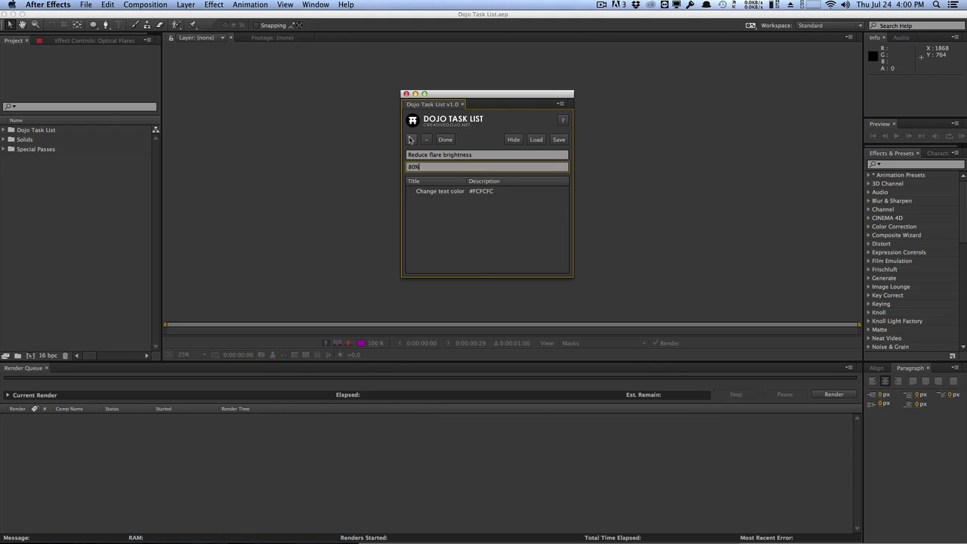
{"action": "left_click", "coordinate": [410, 139]}
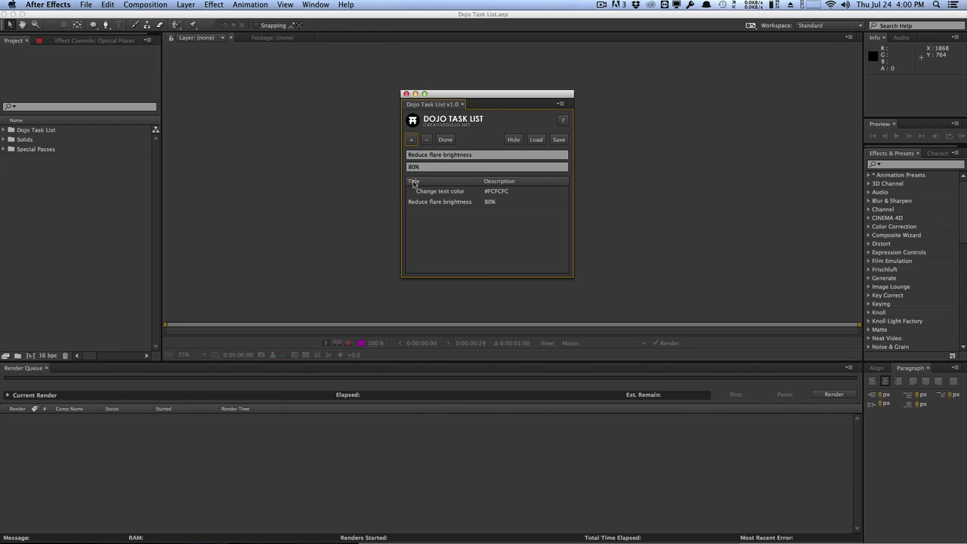
{"action": "mouse_move", "coordinate": [479, 163]}
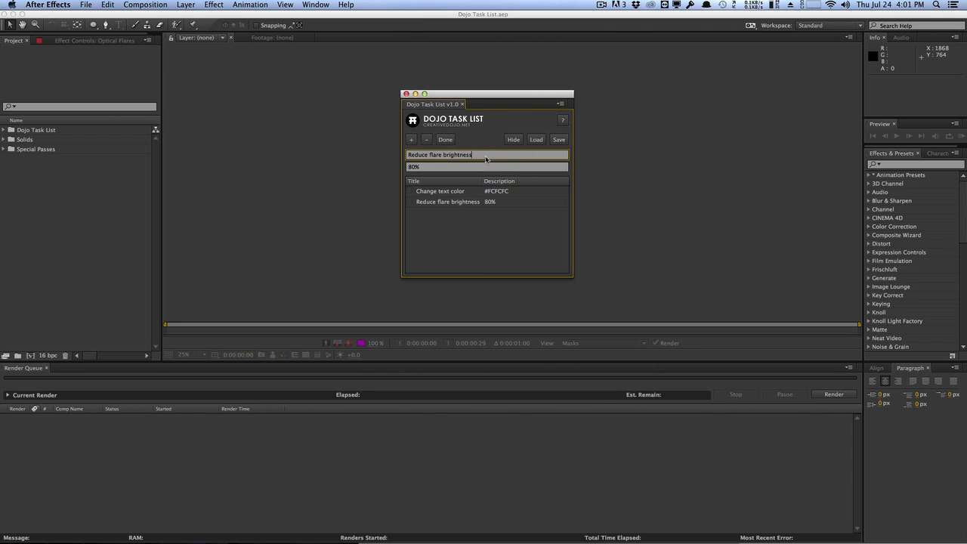
{"action": "double_click", "coordinate": [440, 155]}
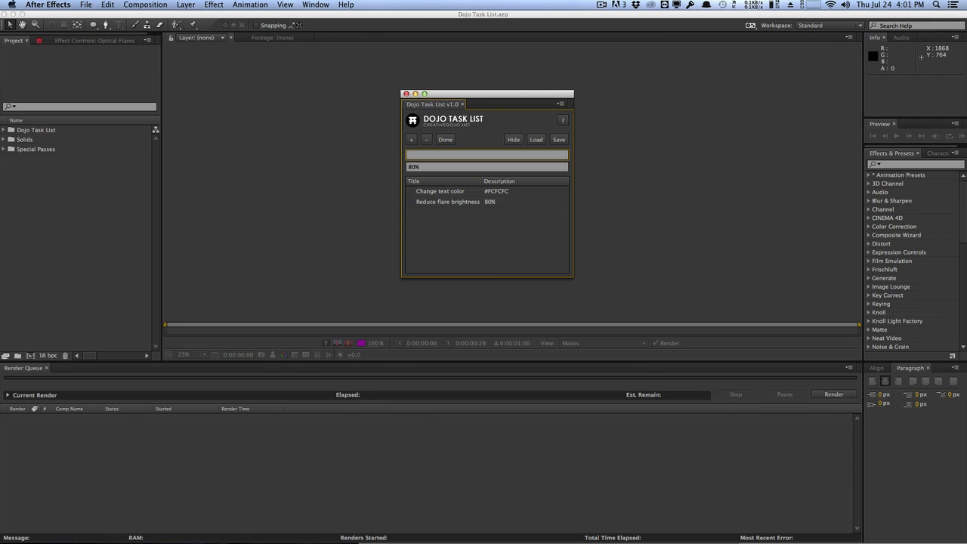
Step: Add the 'Render 1080p' (ProRes) and 'Reduce layer size' (10%) tasks
{"action": "type", "text": "Render 1080p"}
{"action": "left_click", "coordinate": [488, 166]}
{"action": "type", "text": "ProR"}
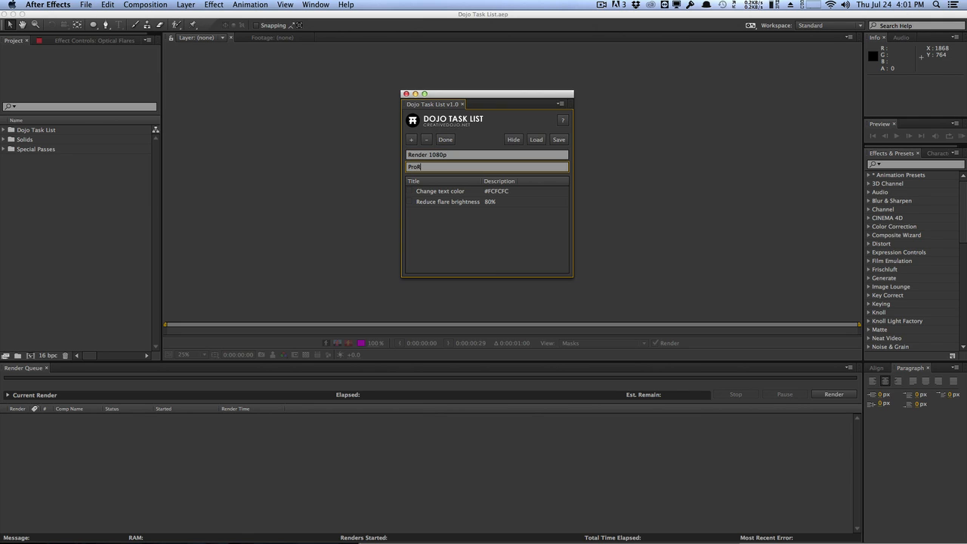
{"action": "left_click", "coordinate": [411, 139]}
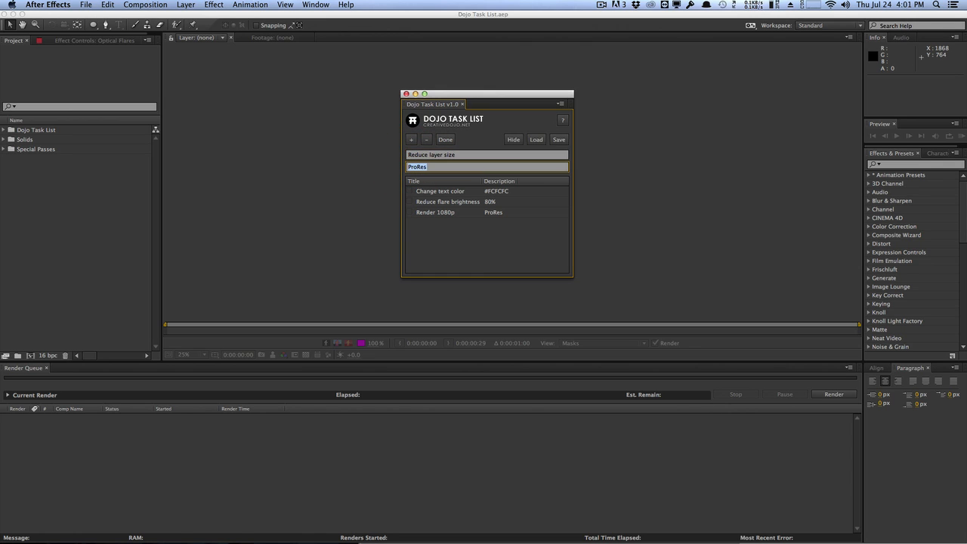
{"action": "type", "text": "10%"}
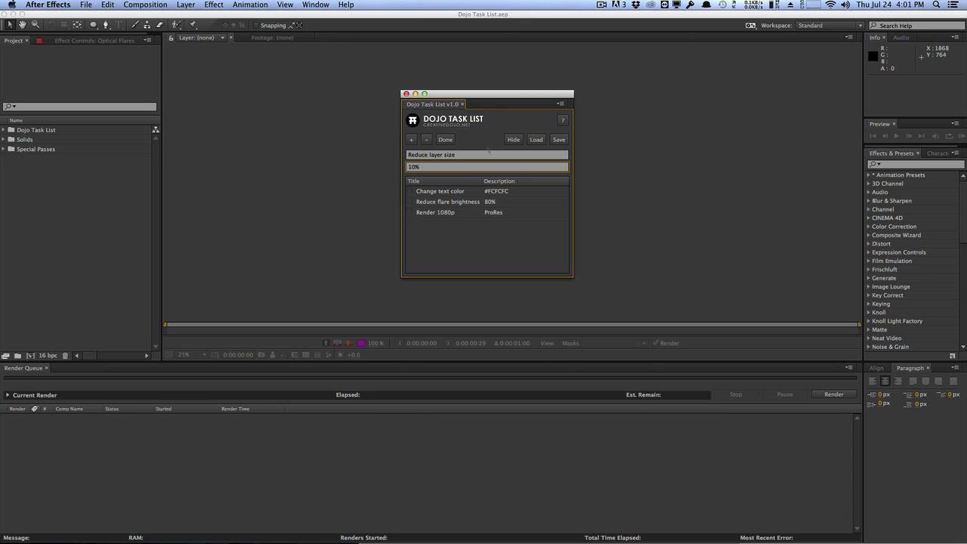
{"action": "left_click", "coordinate": [411, 139]}
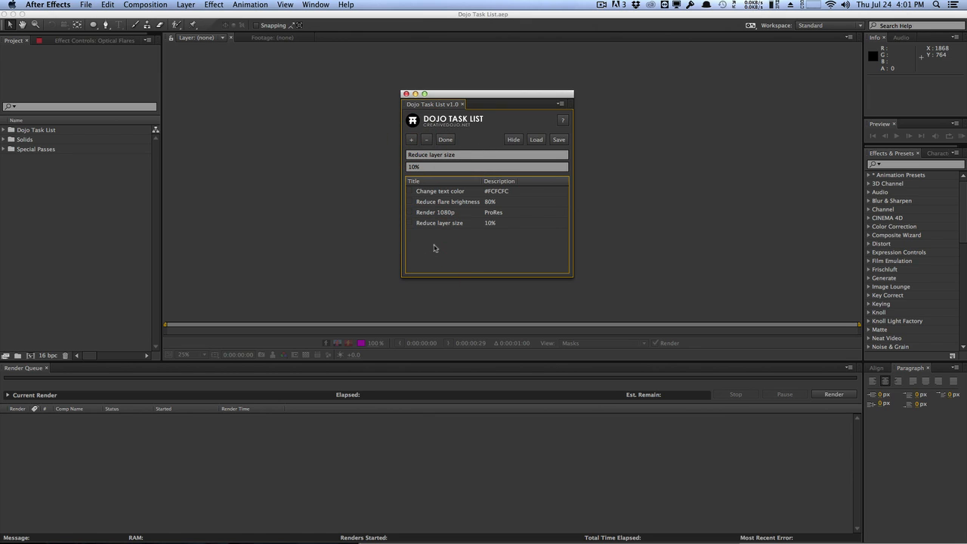
{"action": "mouse_move", "coordinate": [438, 233]}
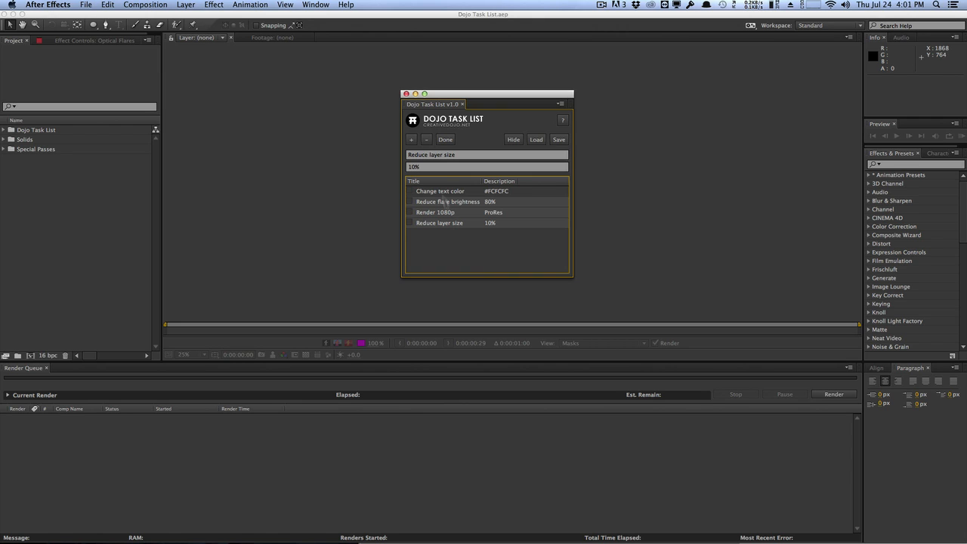
{"action": "mouse_move", "coordinate": [445, 140]}
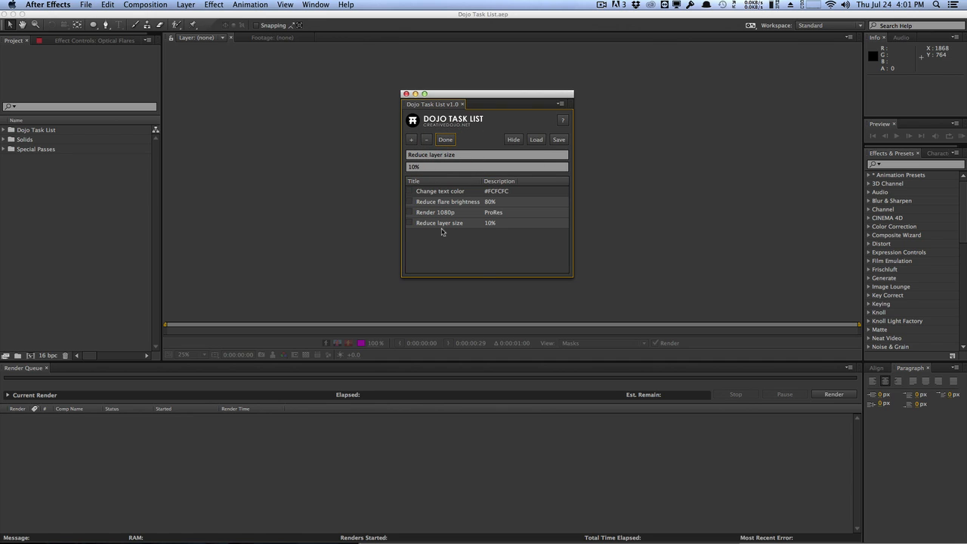
{"action": "mouse_move", "coordinate": [431, 218]}
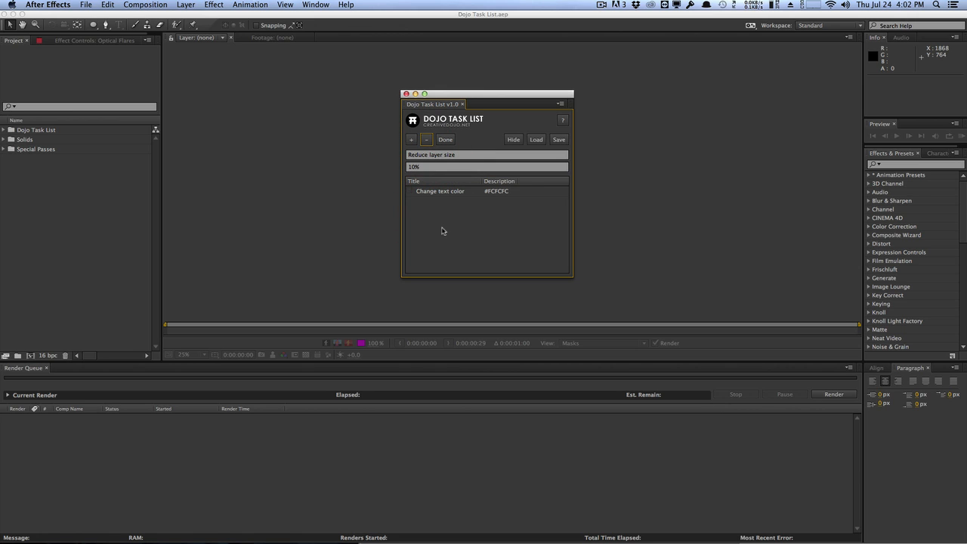
Step: Delete the Reduce flare brightness and Render 1080p rows, keeping Change text color and Reduce layer size
{"action": "left_click", "coordinate": [412, 139]}
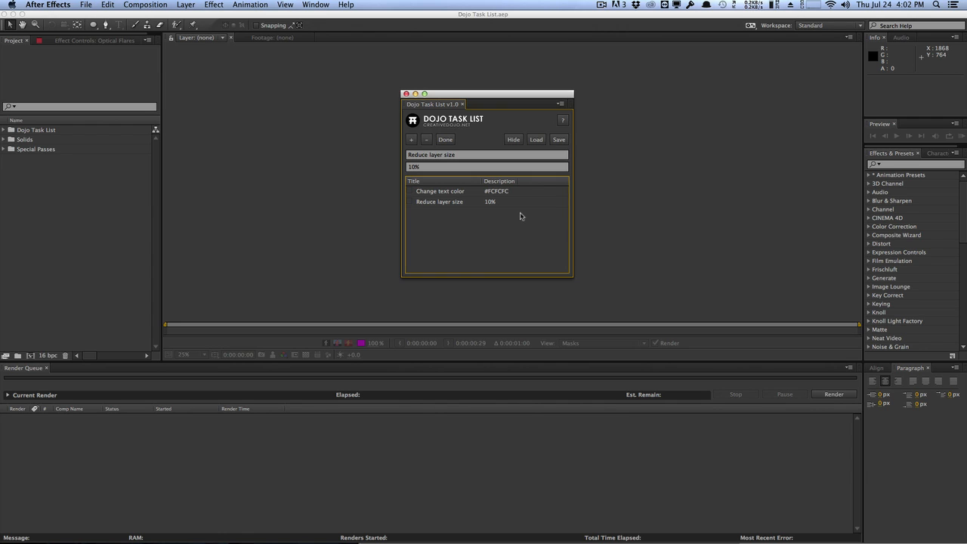
{"action": "left_click", "coordinate": [559, 139]}
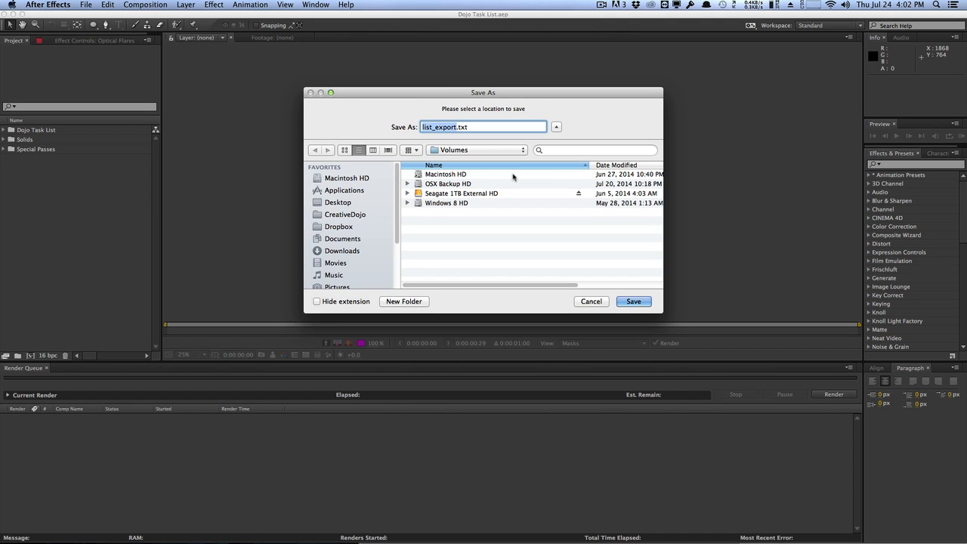
{"action": "mouse_move", "coordinate": [633, 301]}
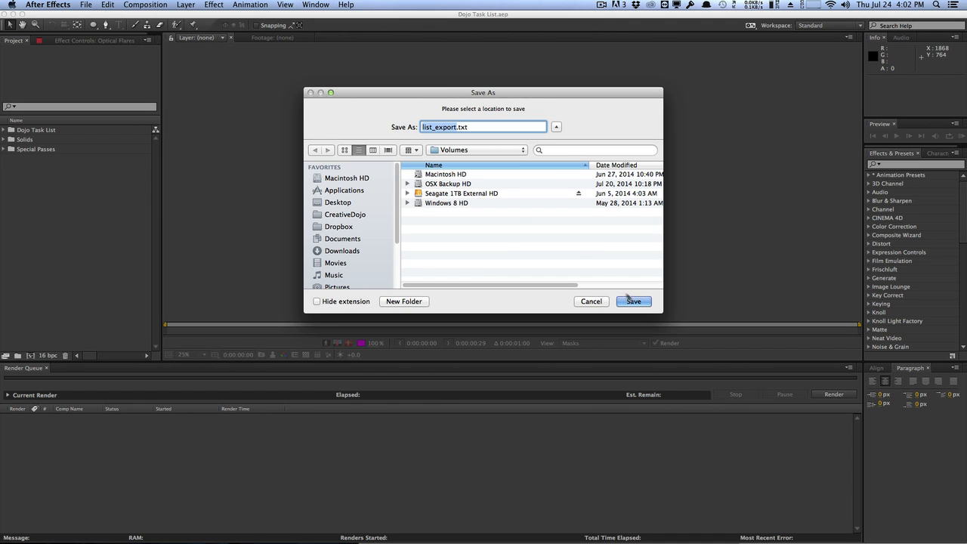
Step: Confirm saving the task list as list_export.txt
{"action": "left_click", "coordinate": [634, 302]}
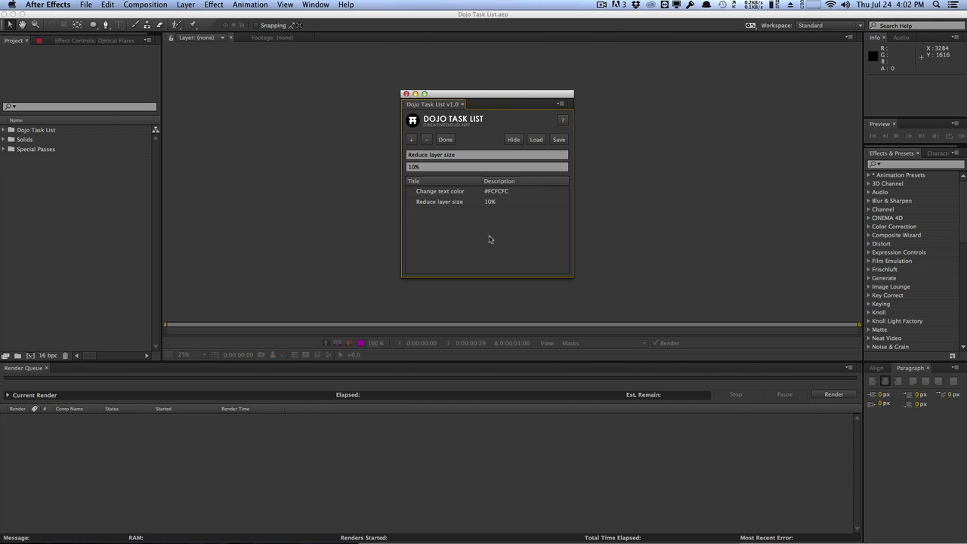
Step: Empty the task list and load Change text color and Reduce layer size from list_export.txt
{"action": "left_click", "coordinate": [427, 139]}
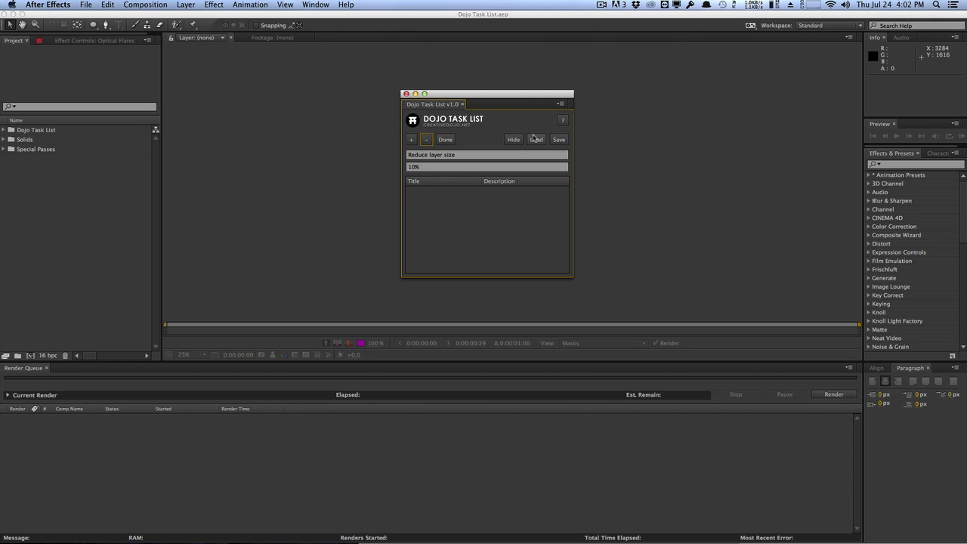
{"action": "left_click", "coordinate": [537, 139]}
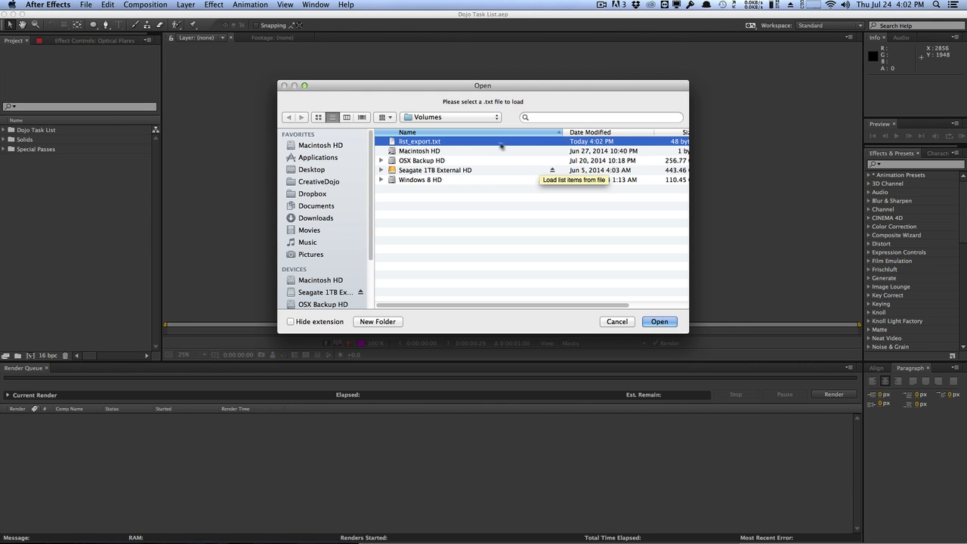
{"action": "mouse_move", "coordinate": [612, 255]}
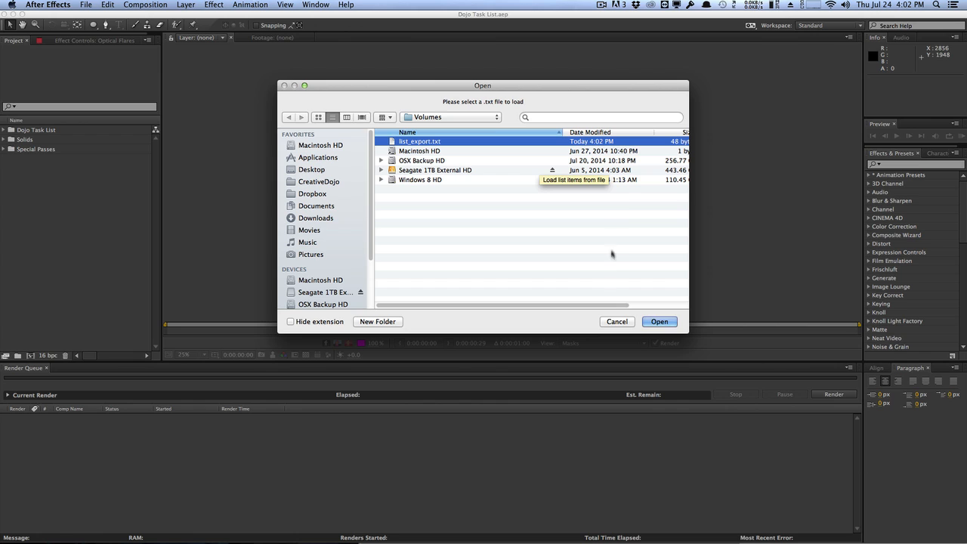
{"action": "left_click", "coordinate": [659, 322]}
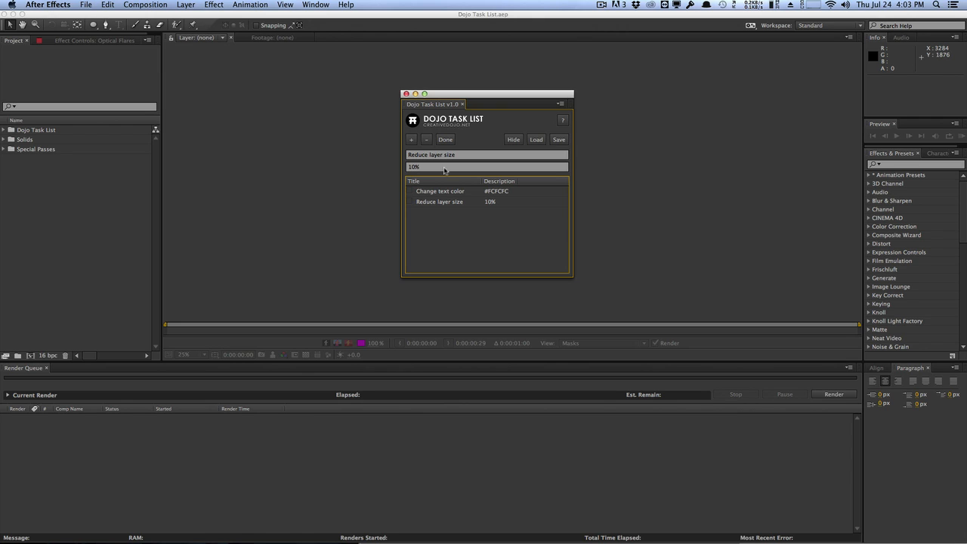
{"action": "mouse_move", "coordinate": [448, 183]}
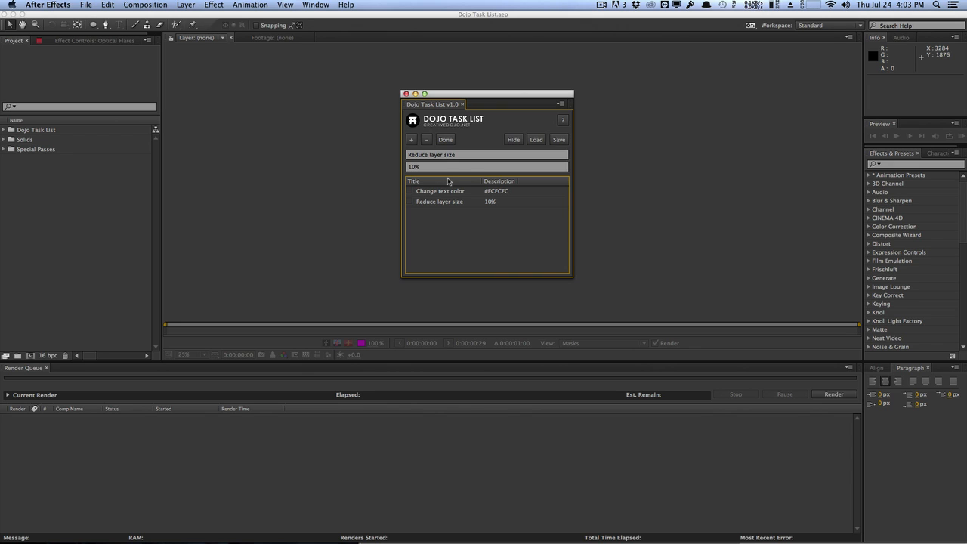
Step: Hide the Item title and Item description fields in the Dojo Task List panel
{"action": "left_click", "coordinate": [513, 139]}
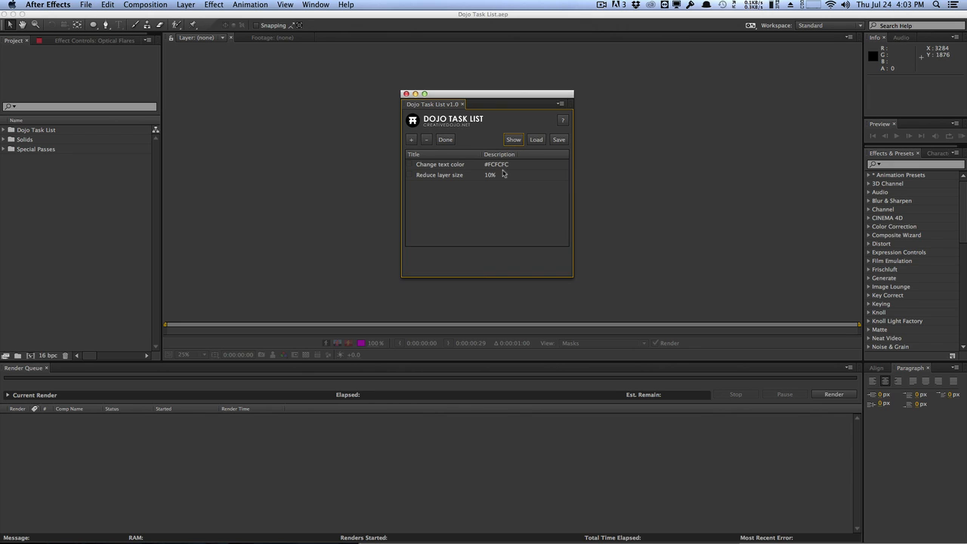